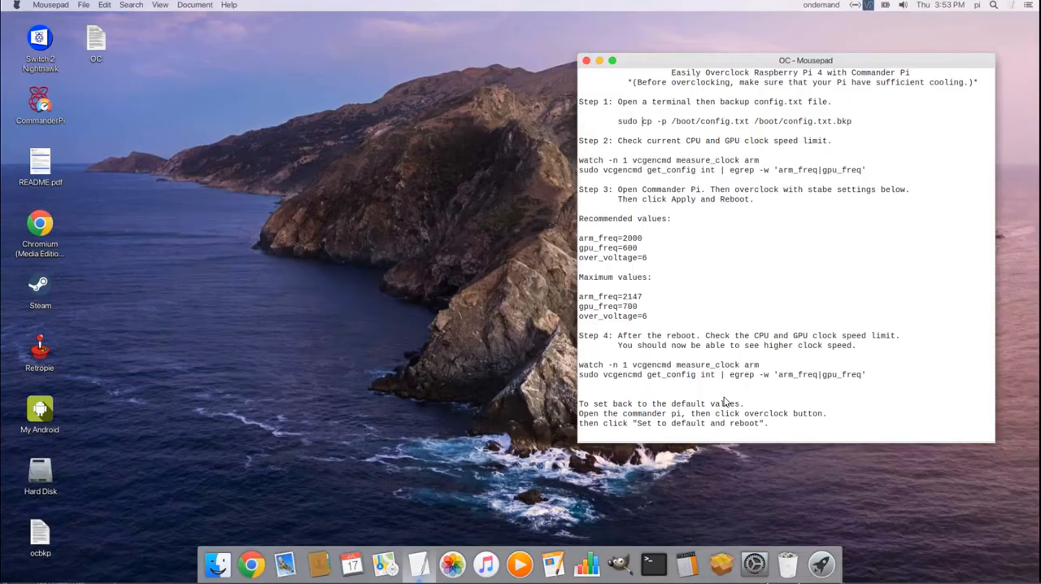
mouse_move(701, 392)
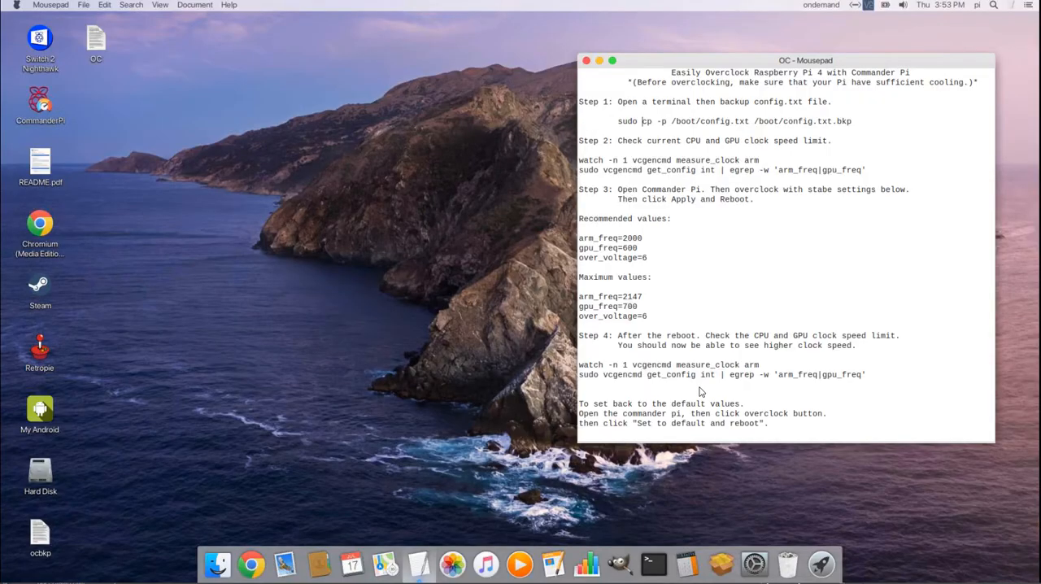
mouse_move(675, 75)
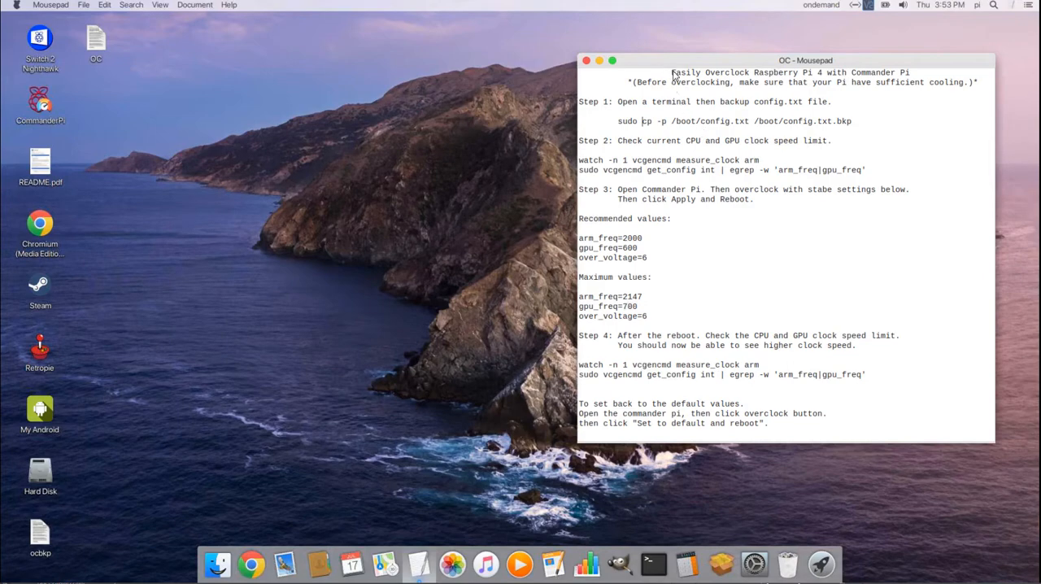
mouse_move(657, 73)
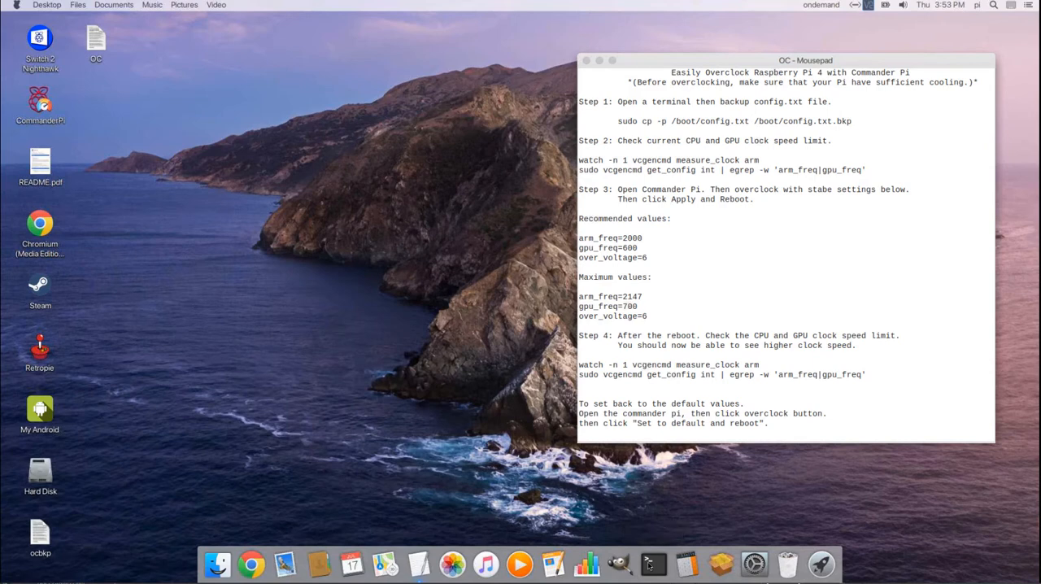
Open a terminal beside the notes and copy the config.txt backup command.
click(652, 563)
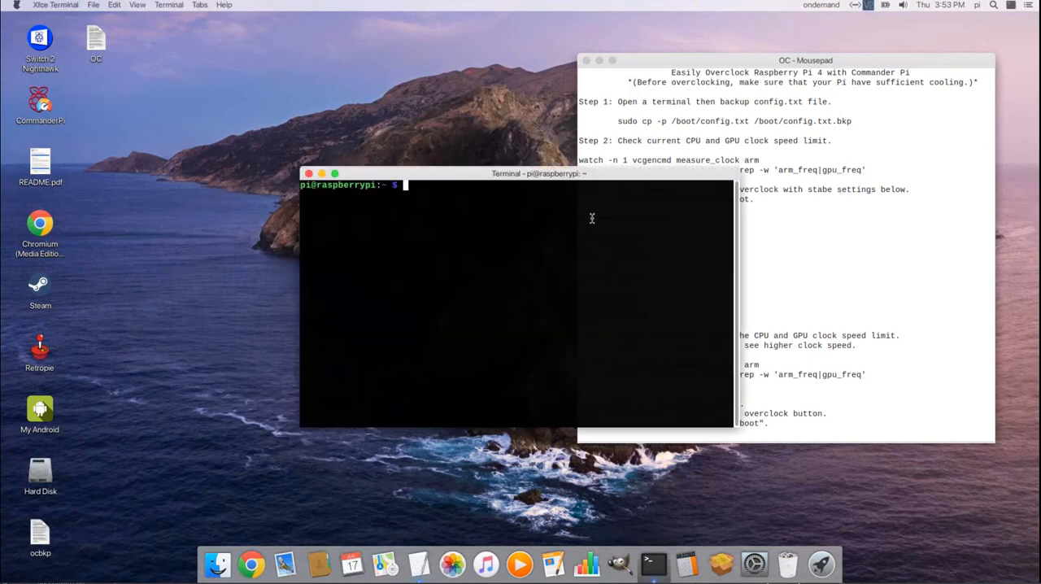
drag(538, 173, 370, 147)
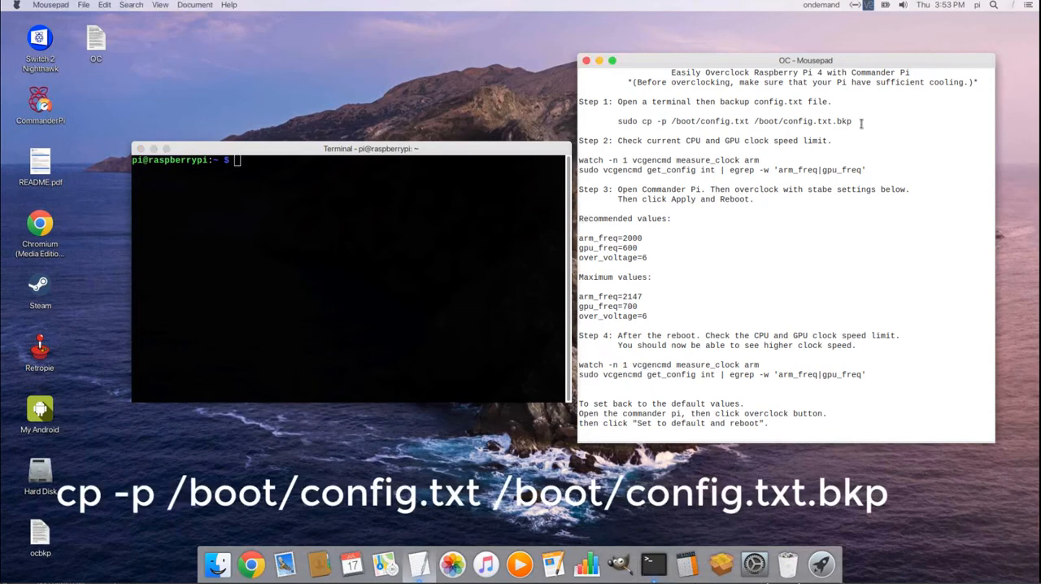
drag(619, 121, 852, 121)
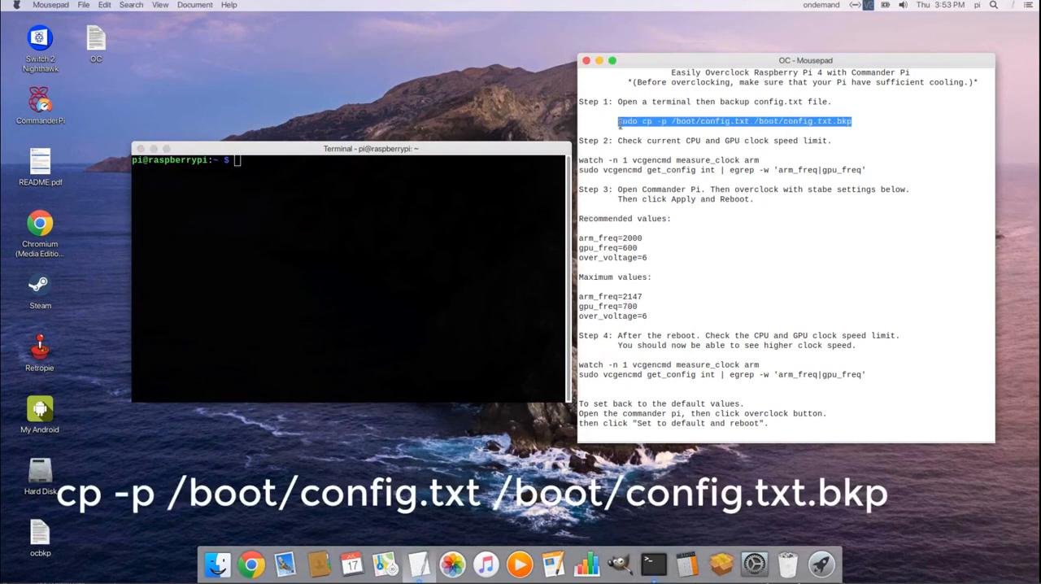
right_click(732, 121)
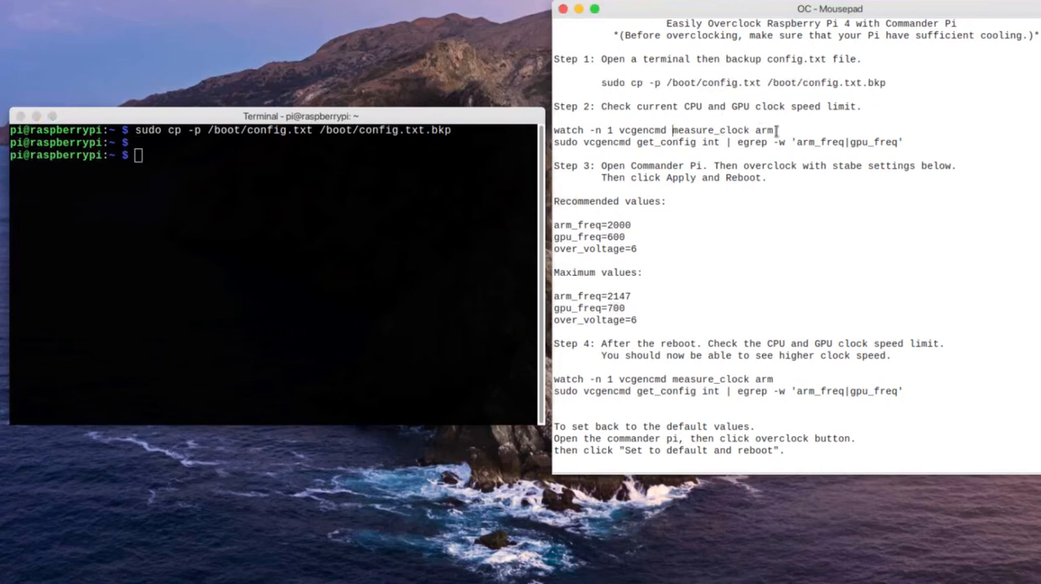
Paste the clock-measuring watch command from the notes into the terminal.
drag(554, 131, 773, 131)
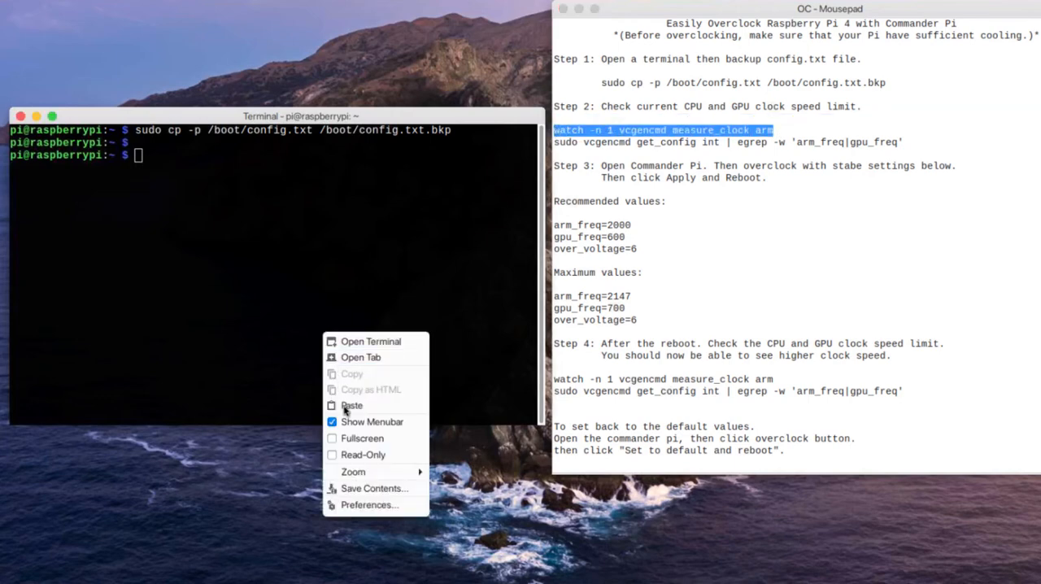
click(352, 405)
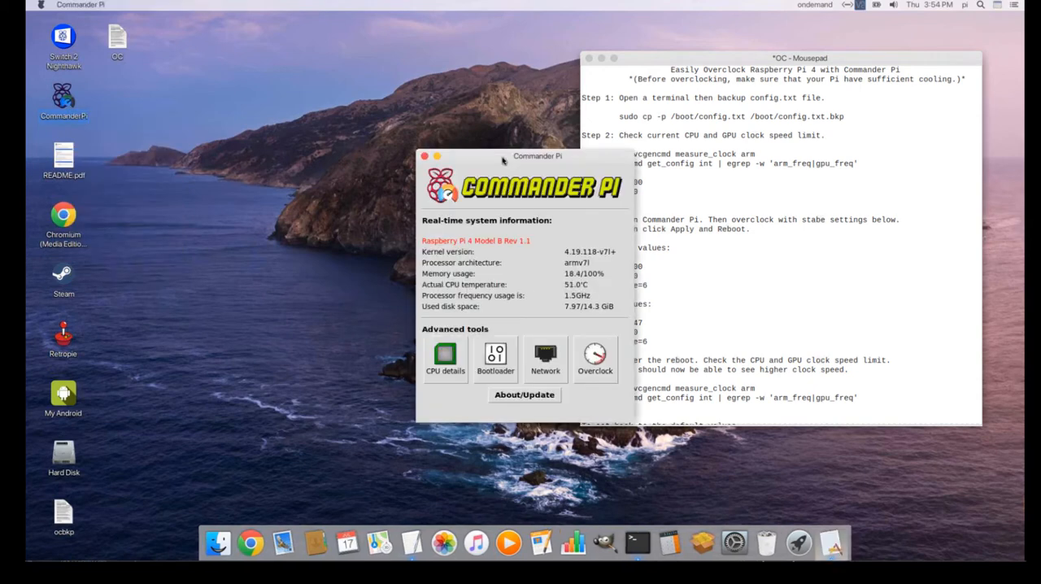
Check Commander Pi's CPU details (1500 MHz maximum), then open the Overclock settings.
drag(537, 155, 432, 140)
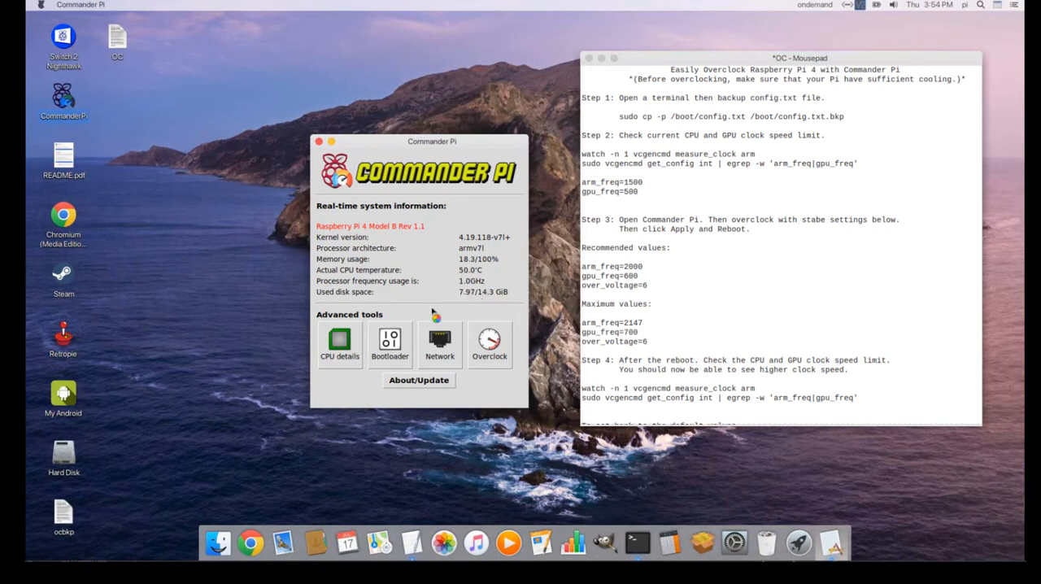
click(339, 342)
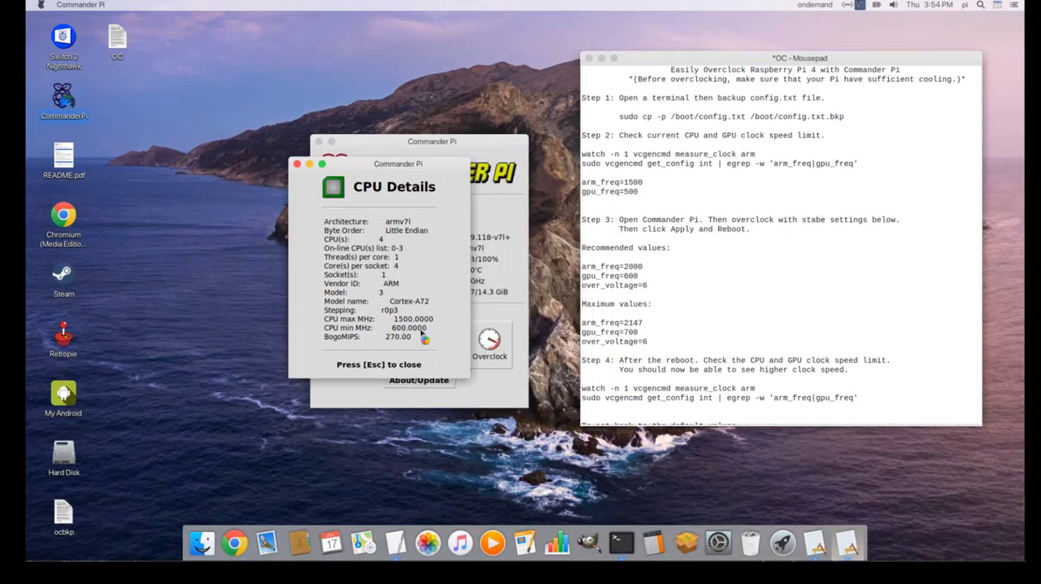
mouse_move(398, 345)
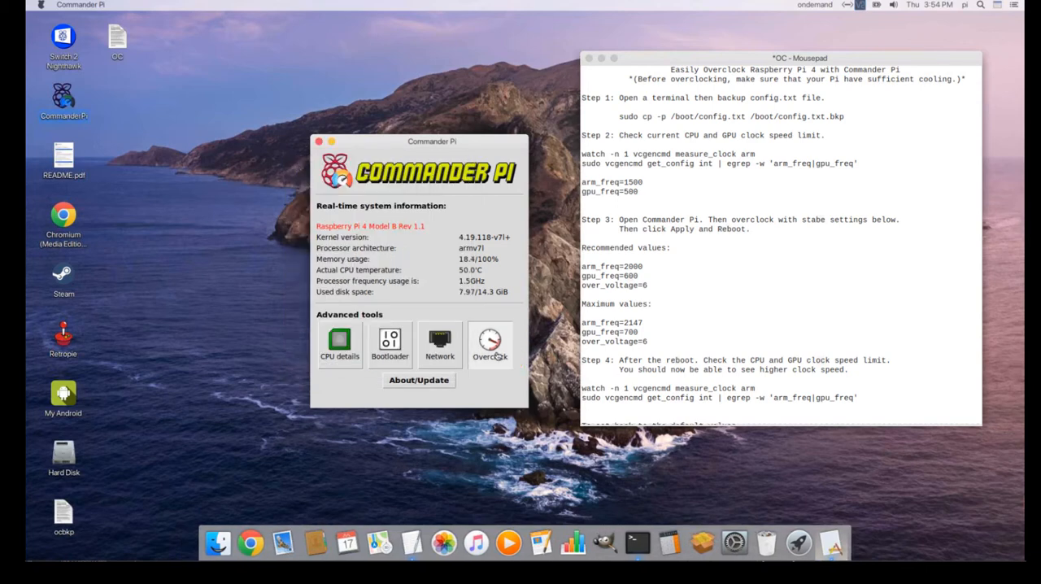
click(489, 341)
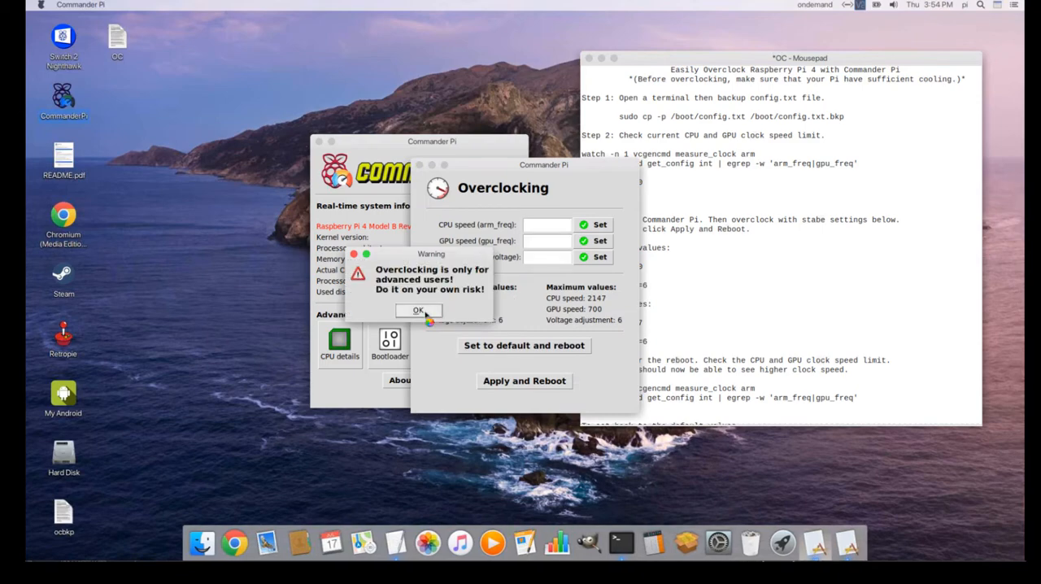
Dismiss the risk warning and enter CPU speed 2000 and GPU speed 600.
click(418, 310)
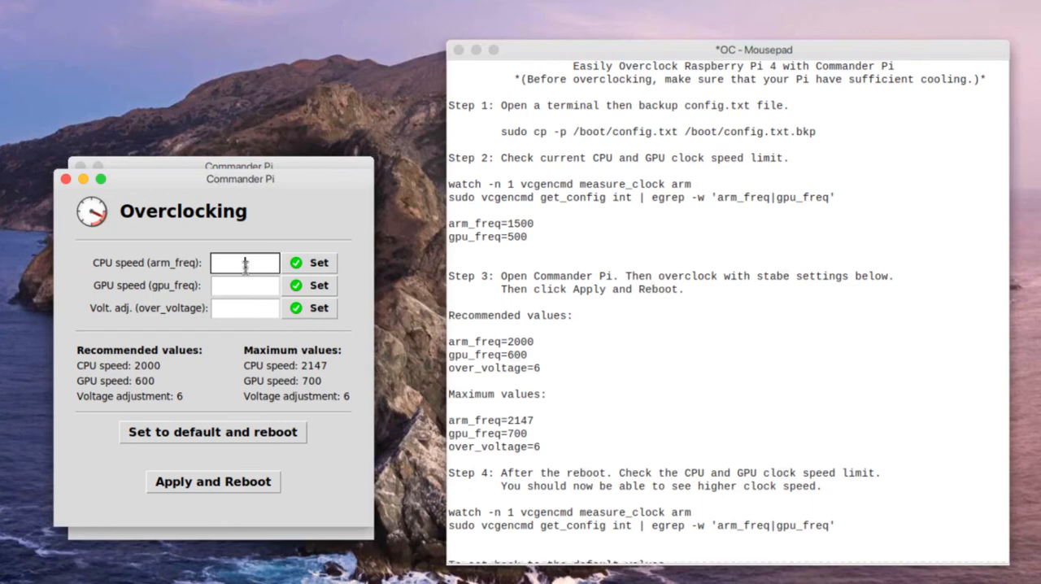
text(2000)
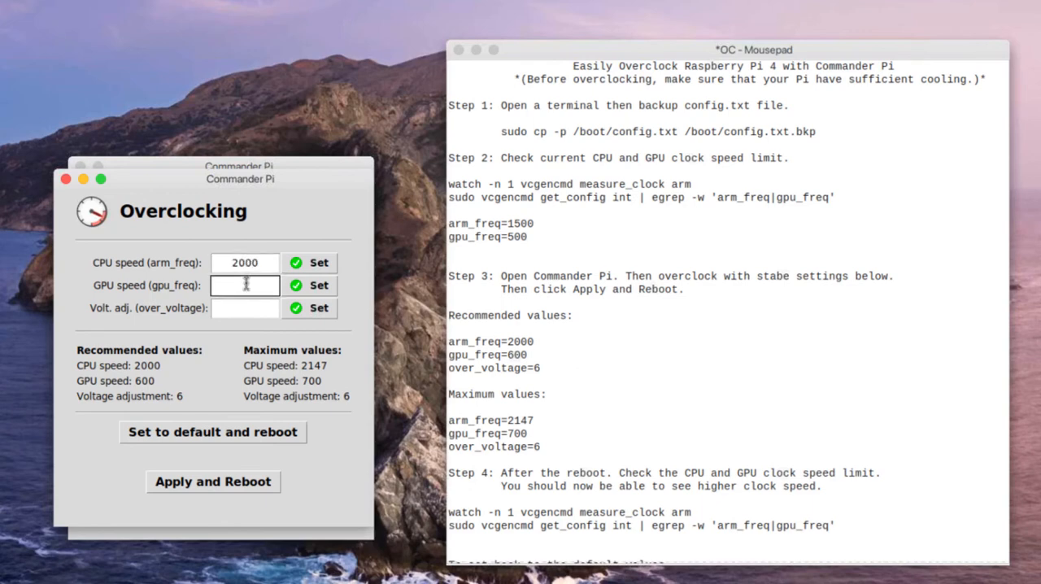
text(600)
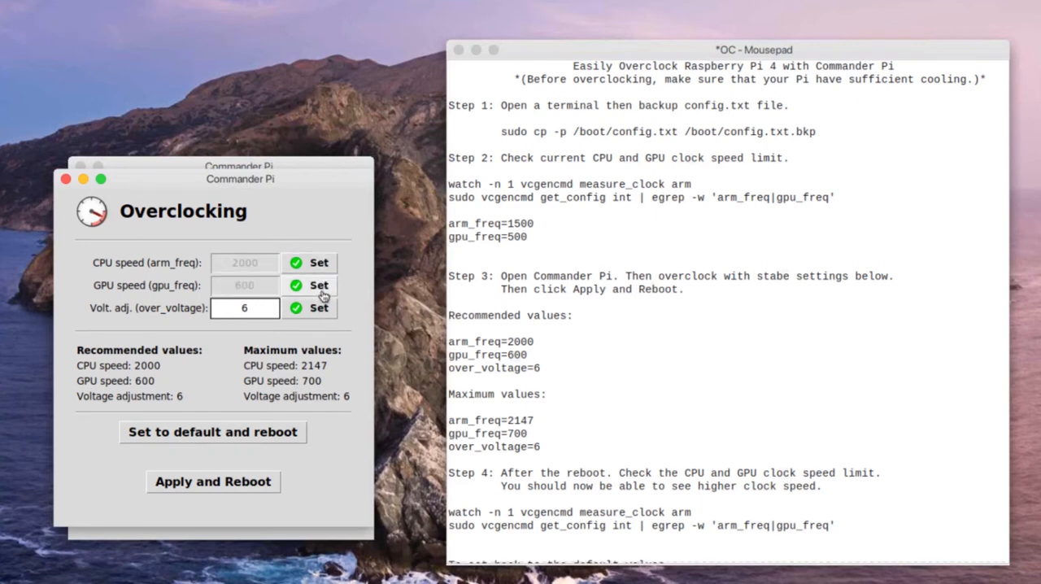
Set voltage adjustment 6, apply the settings and confirm the reboot.
click(318, 307)
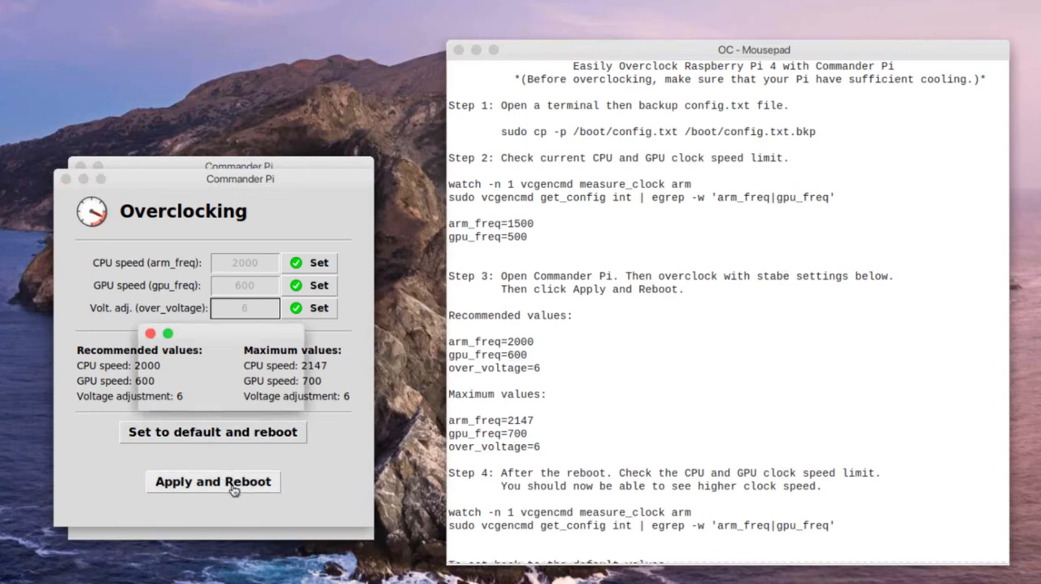
click(212, 481)
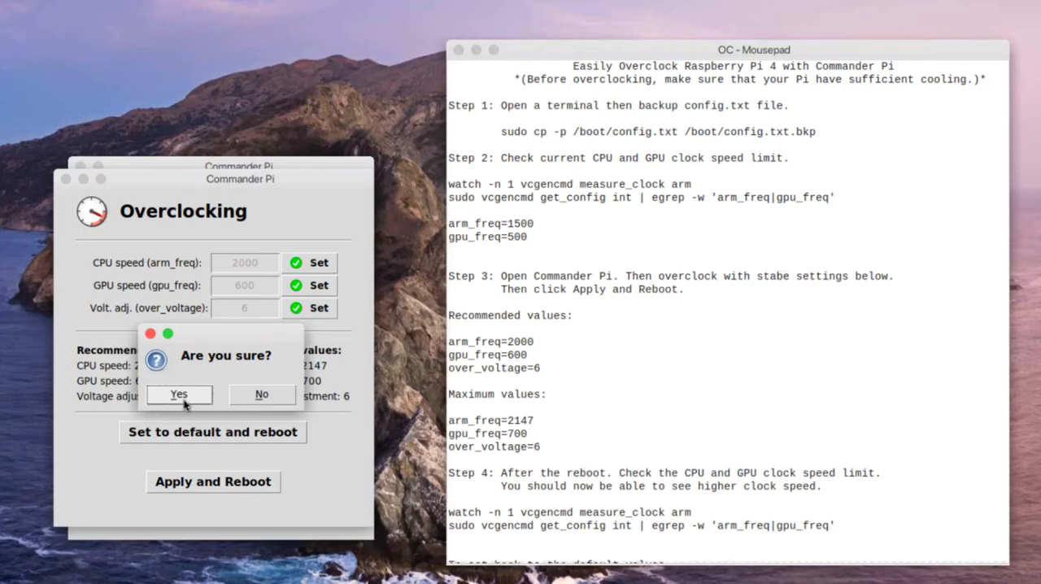
click(179, 394)
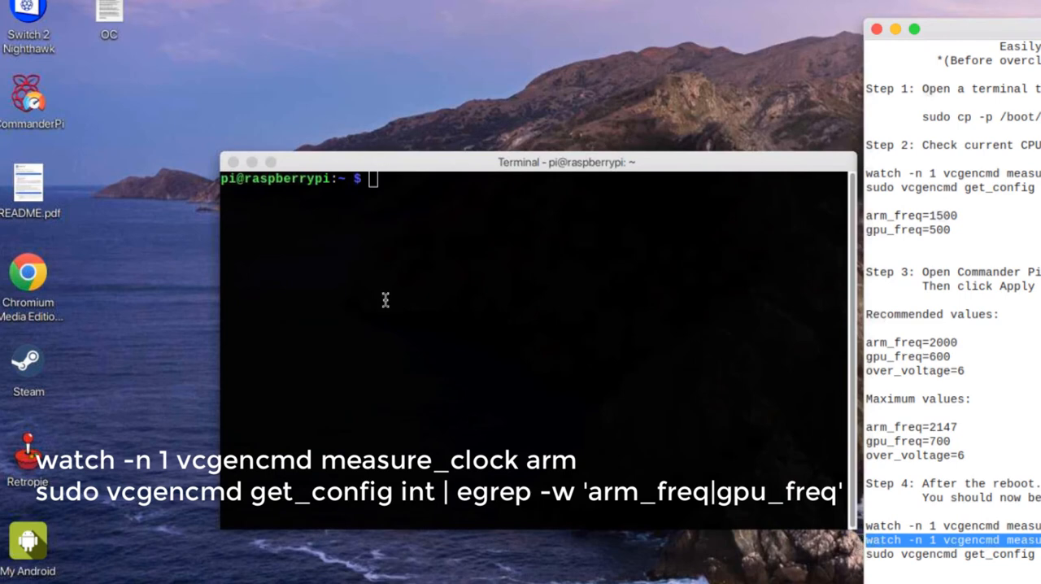
Run watch -n 1 vcgencmd measure_clock arm and paste the get_config frequency-limit command.
text(watch -n 1 vcgencmd measure_clock arm)
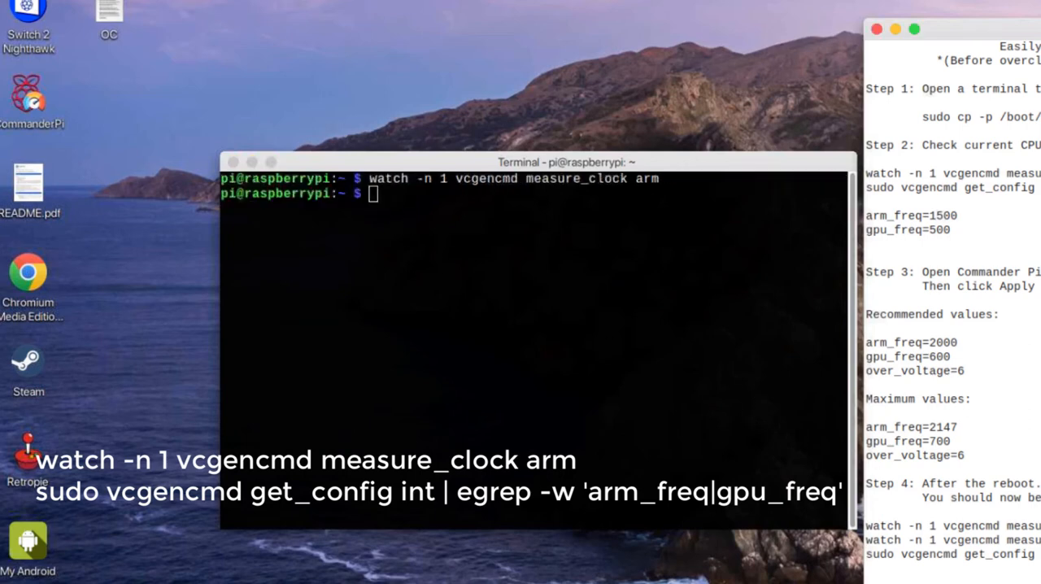
double_click(1011, 554)
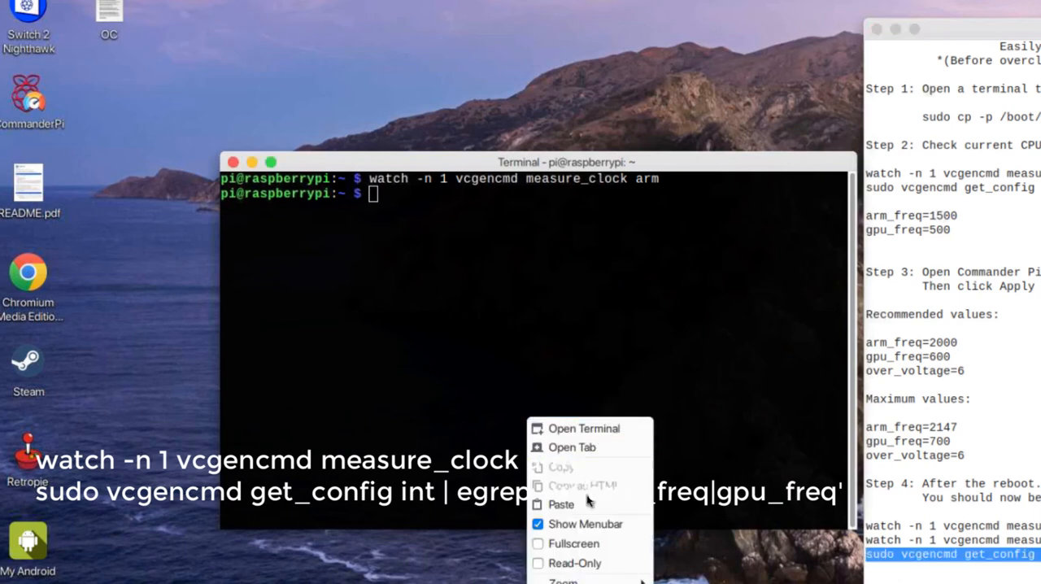
click(560, 504)
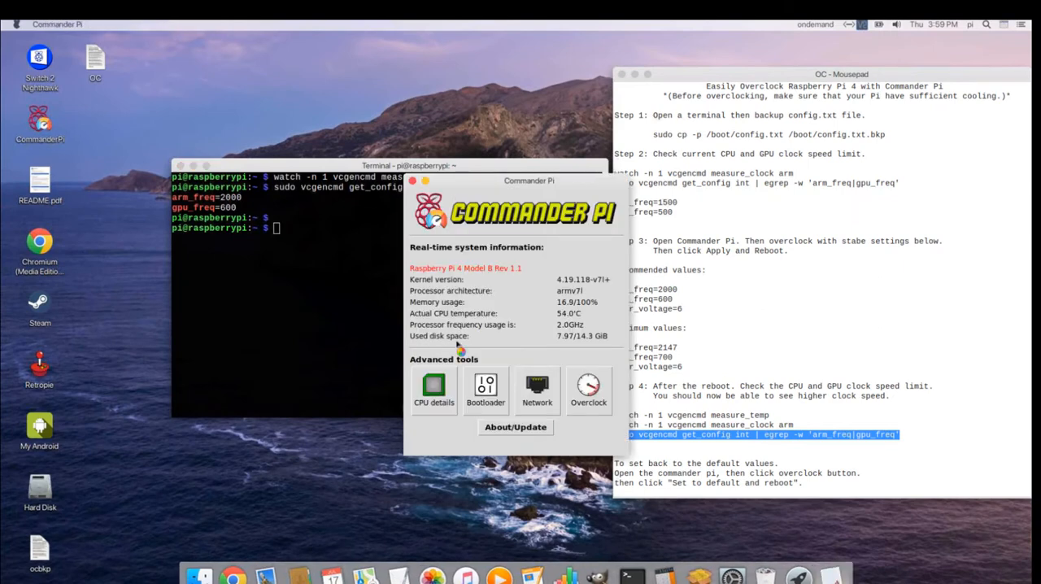
Confirm the 2000 MHz CPU maximum, view the Overclock settings, then close Commander Pi.
click(433, 390)
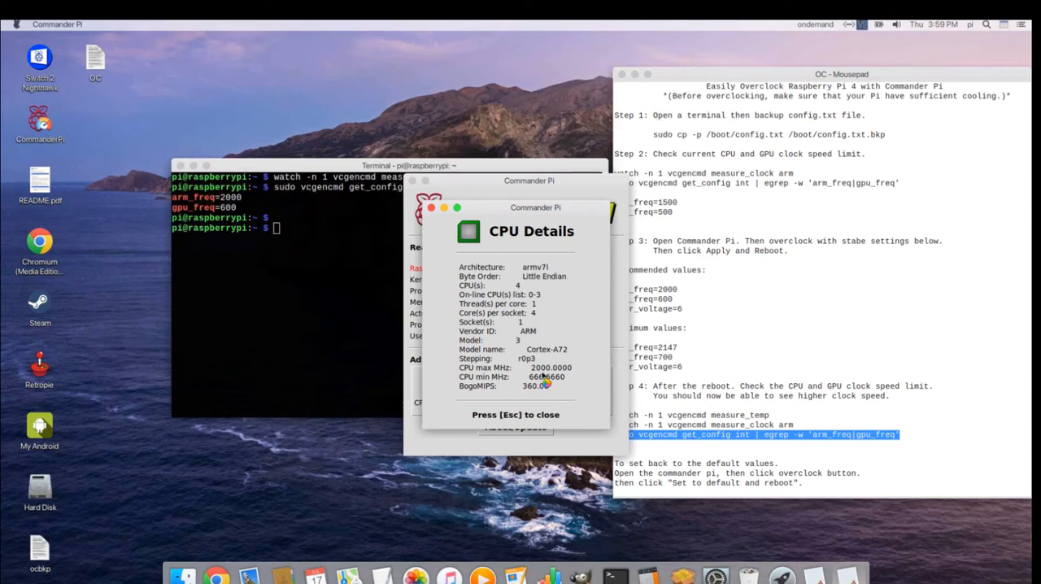
mouse_move(446, 237)
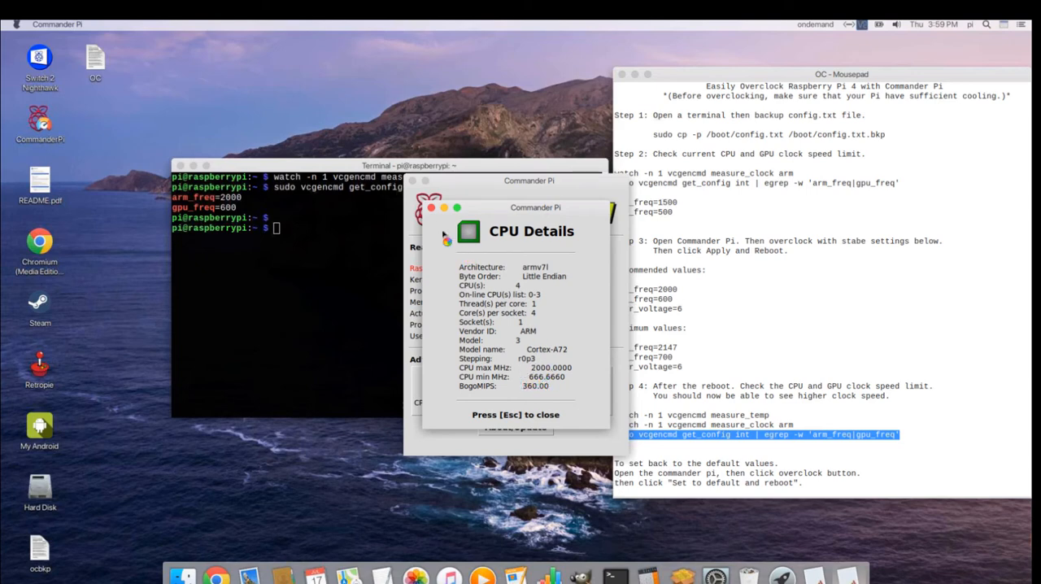
key(Escape)
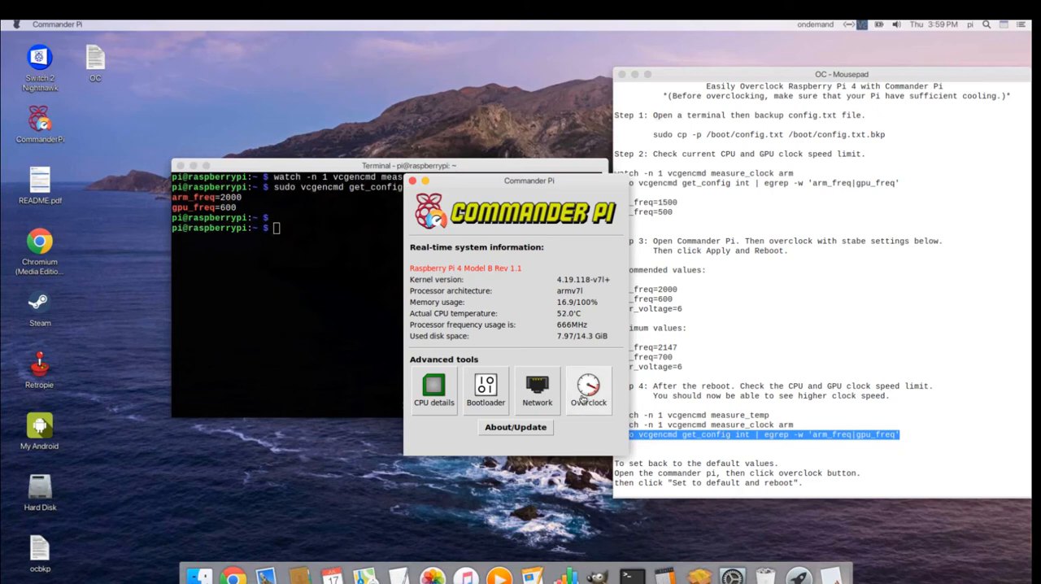
click(588, 390)
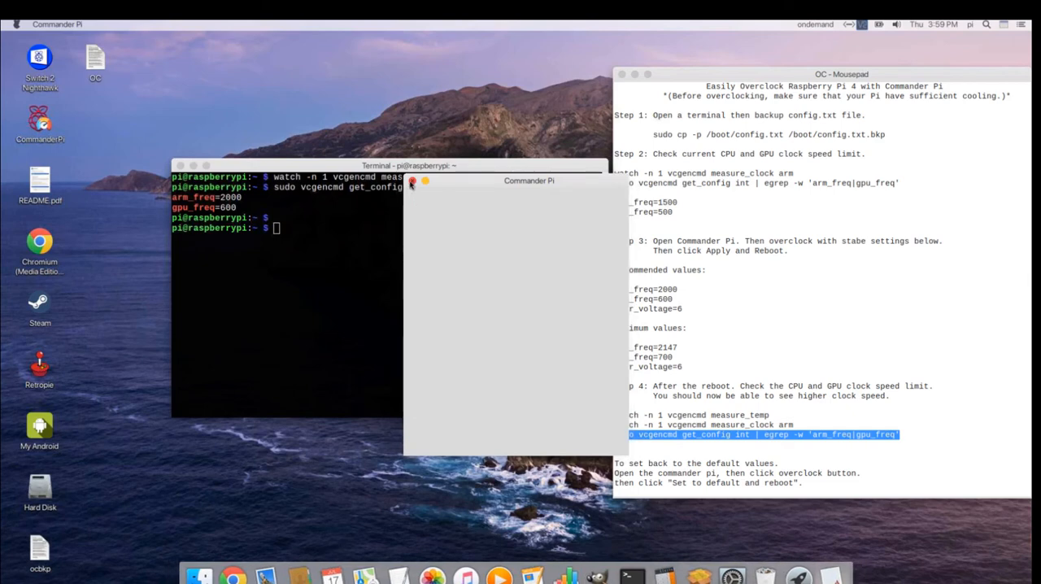
click(413, 180)
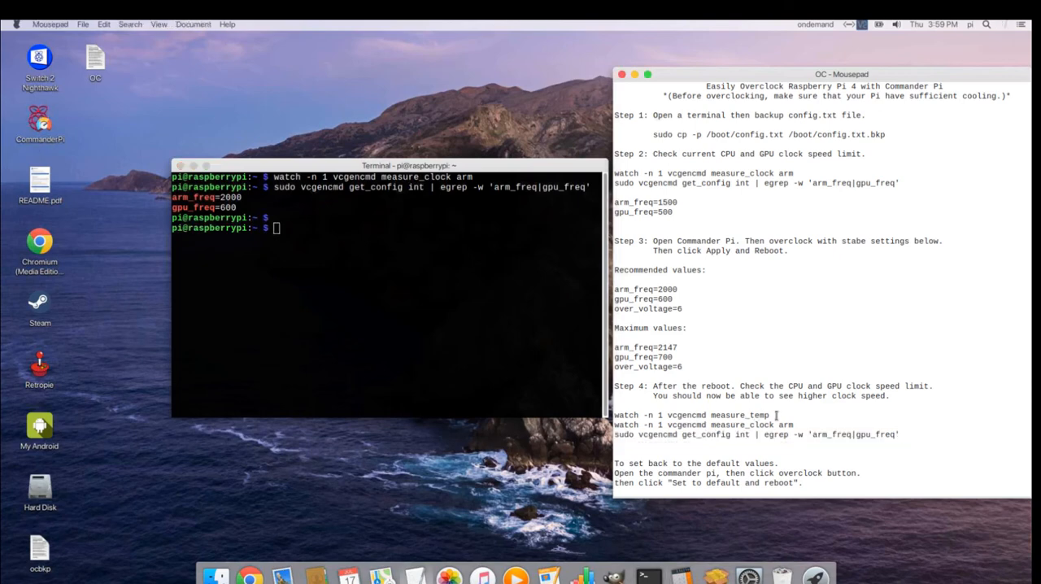
Copy 'watch -n 1 vcgencmd measure_temp' from the notes to the terminal prompt.
triple_click(692, 415)
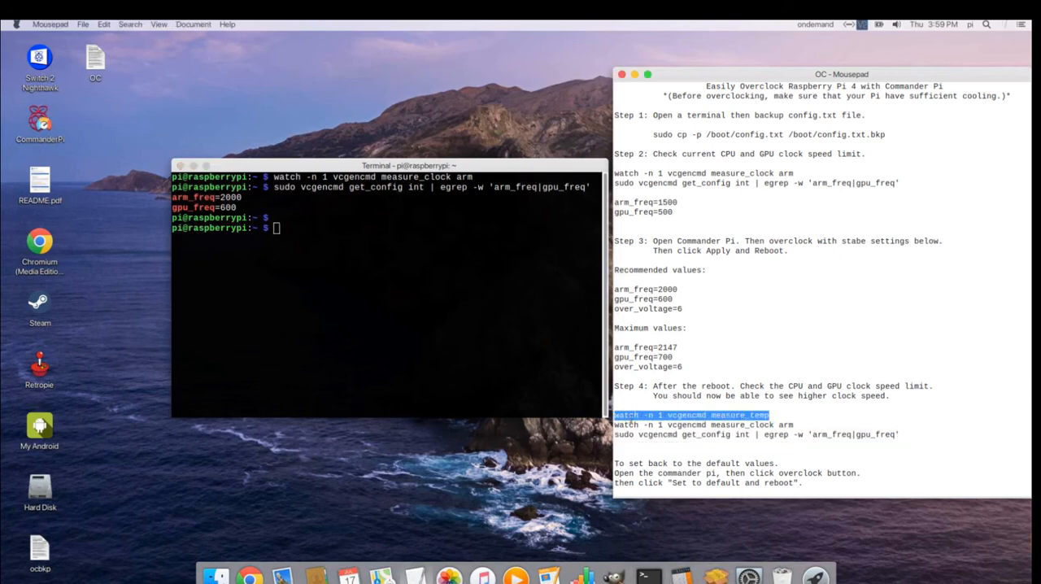
right_click(692, 415)
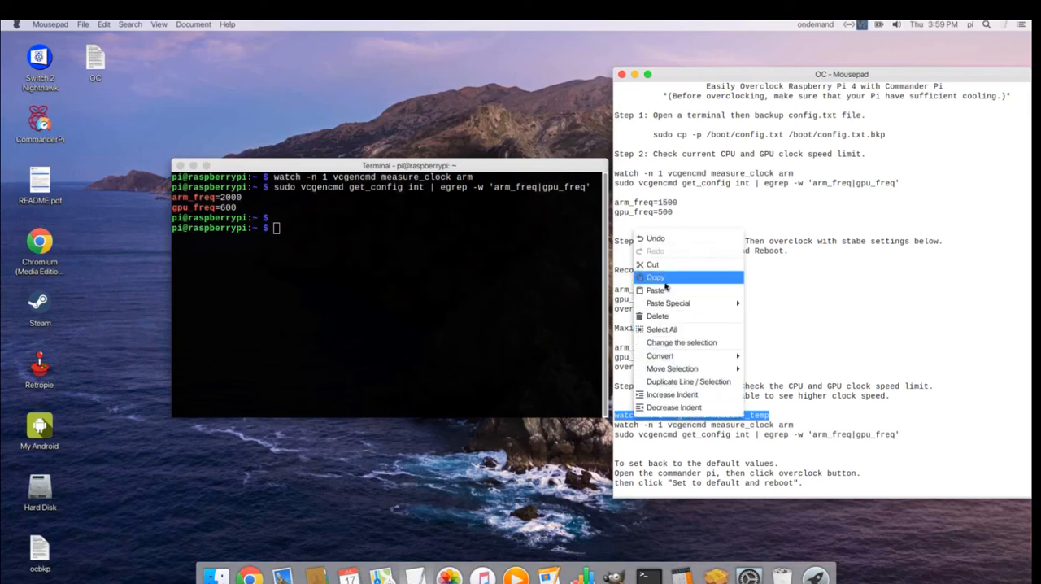
click(655, 277)
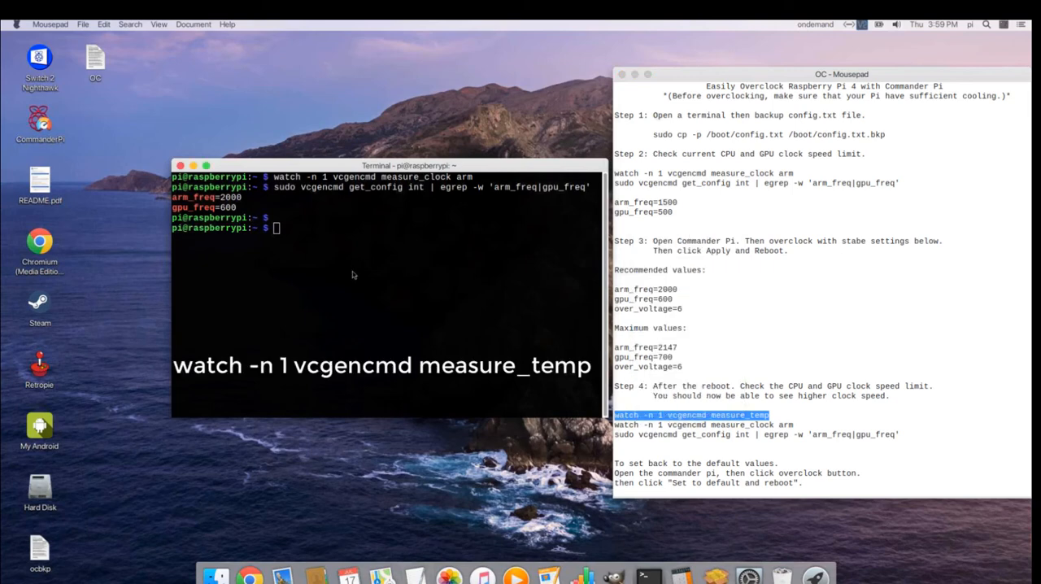
text(watch -n 1 vcgencmd measure_temp)
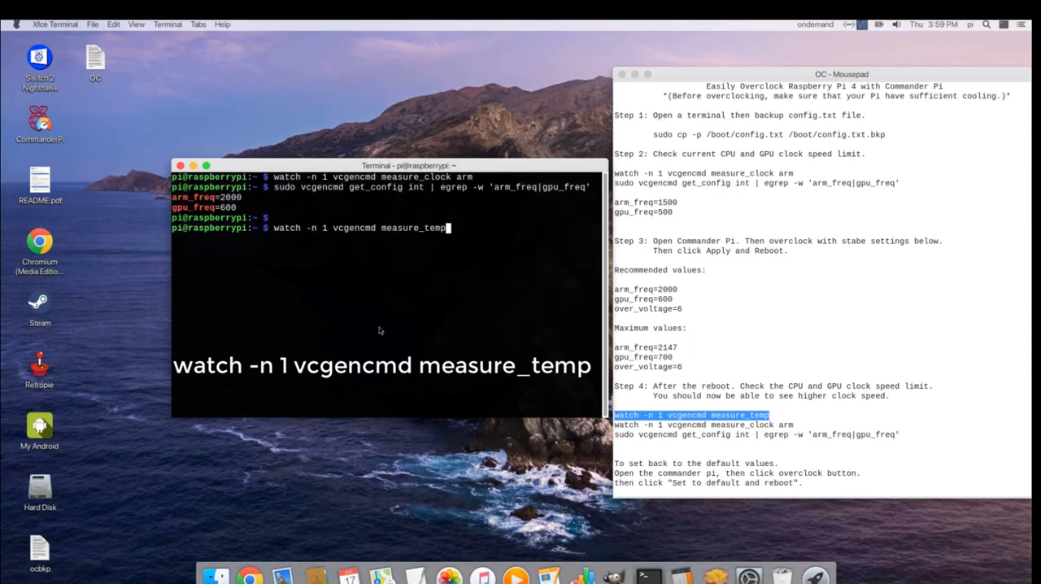